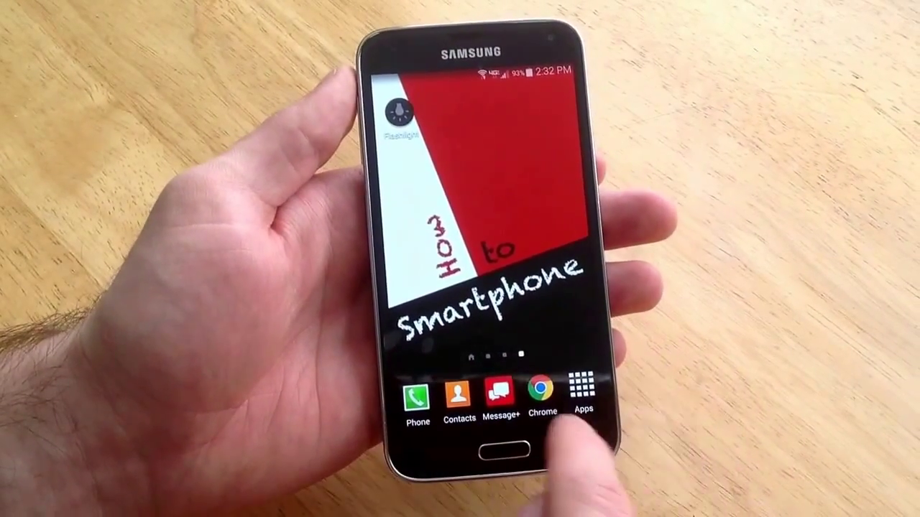
Launch Chrome to the Facebook page and pull down the quick settings panel with Screen rotation.
left_click(537, 391)
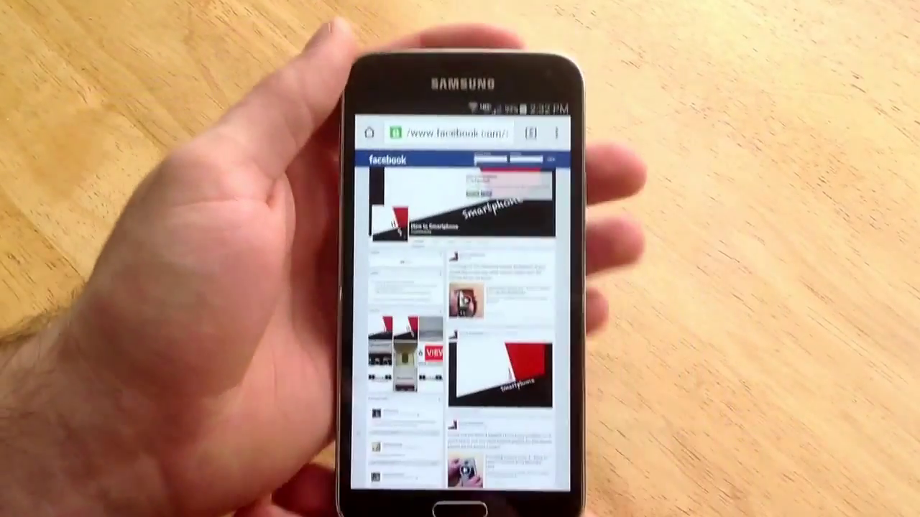
left_click_drag(467, 115, 467, 287)
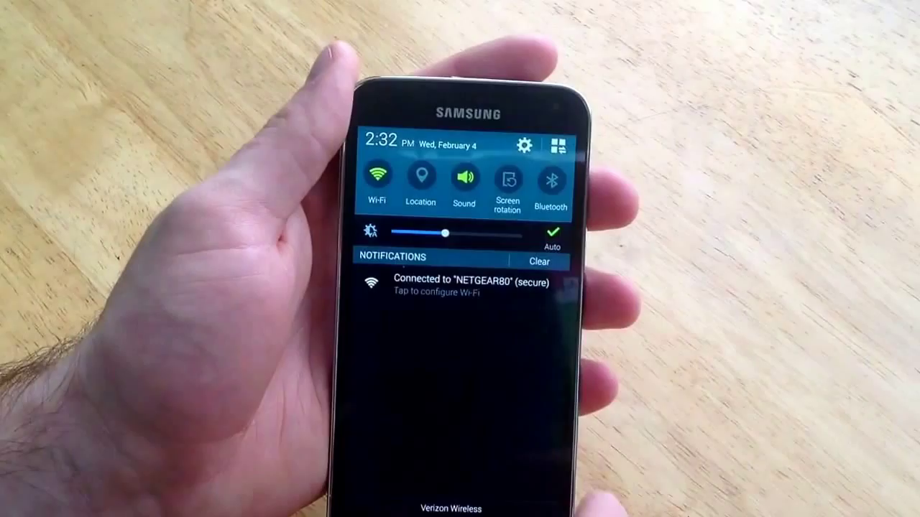